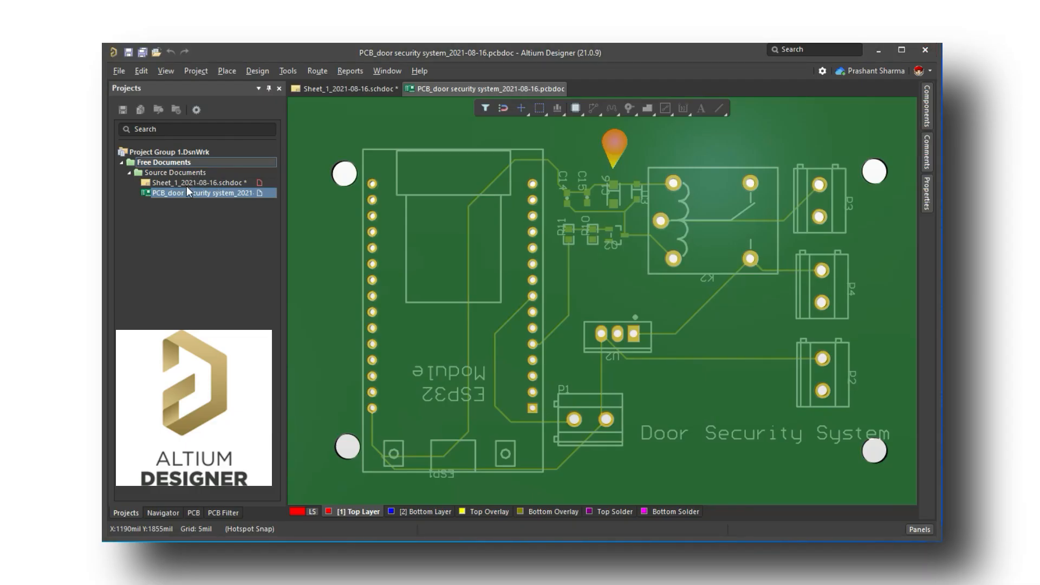
- Show the Door Security System PCB in 2D layout mode, then in board planning mode
left_click(348, 88)
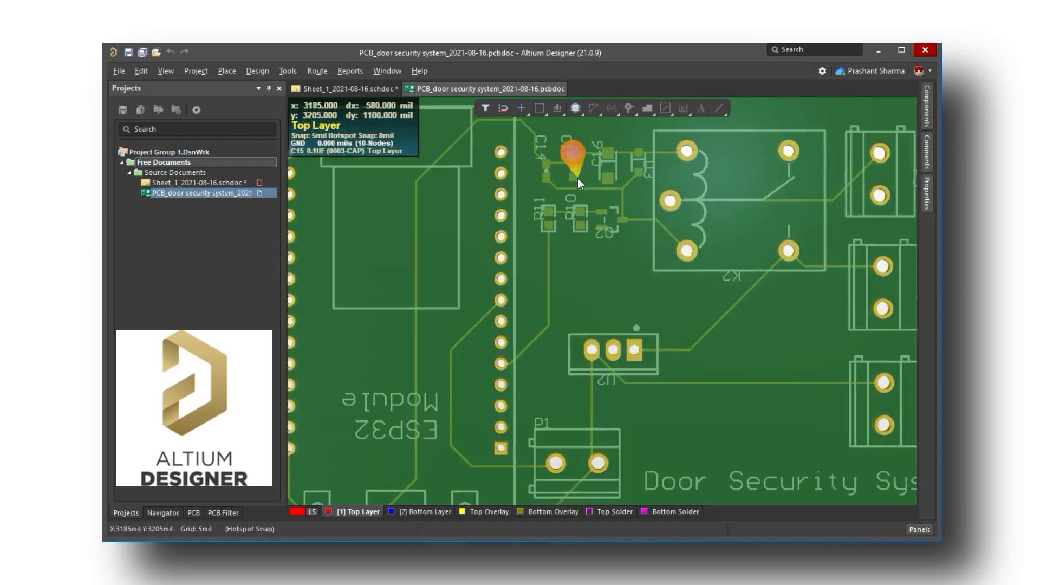
left_click(166, 70)
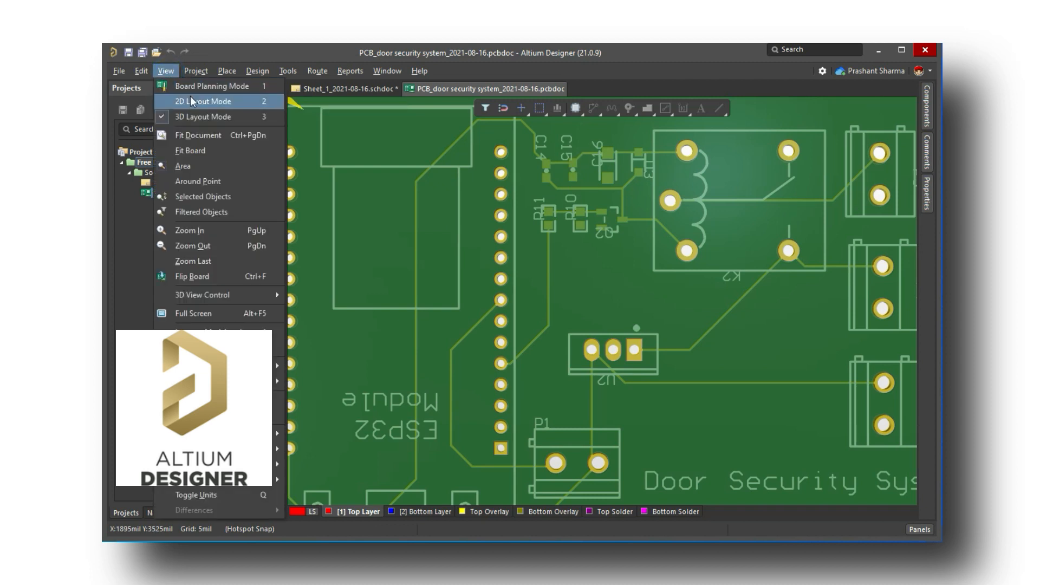
left_click(205, 101)
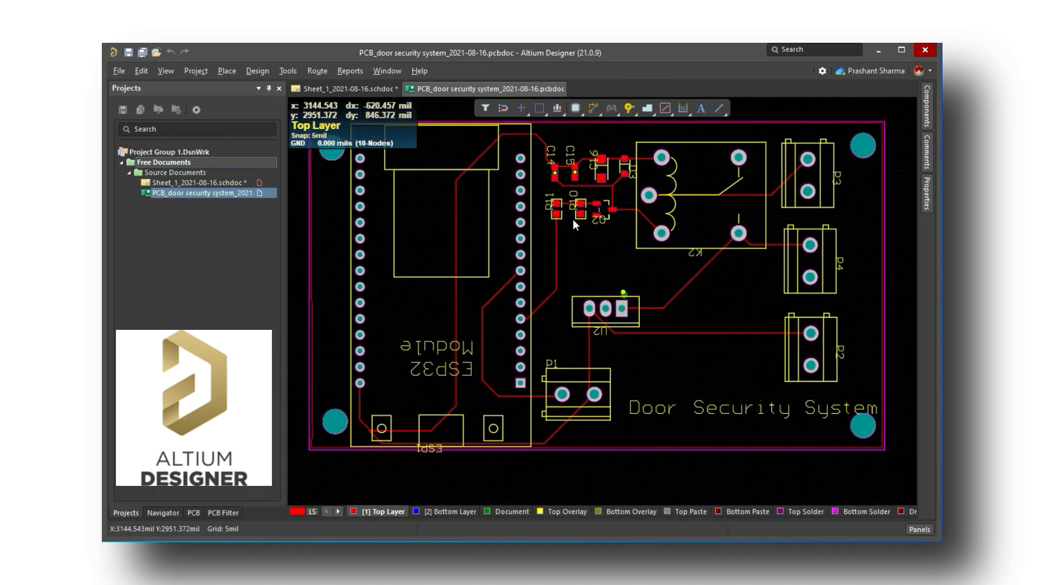
left_click(163, 72)
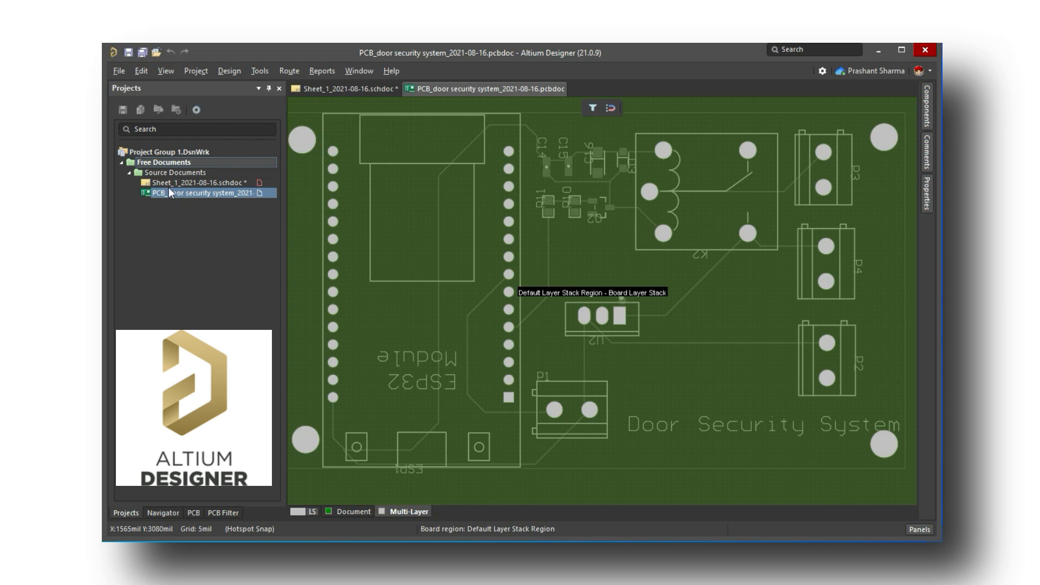
left_click(164, 71)
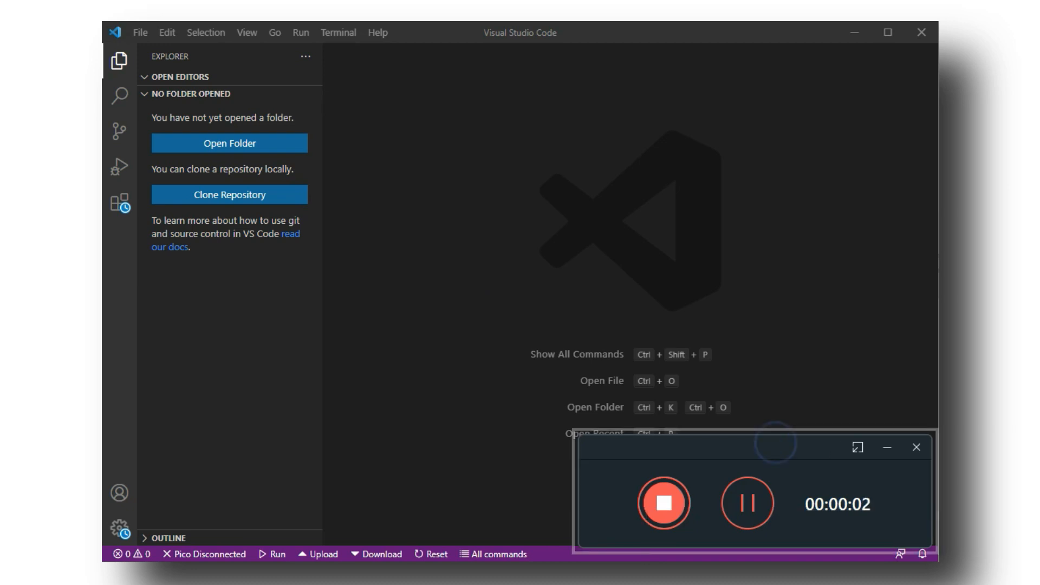
- Find the Espressif IDF extension by searching 'esp idf' and install it
left_click(917, 448)
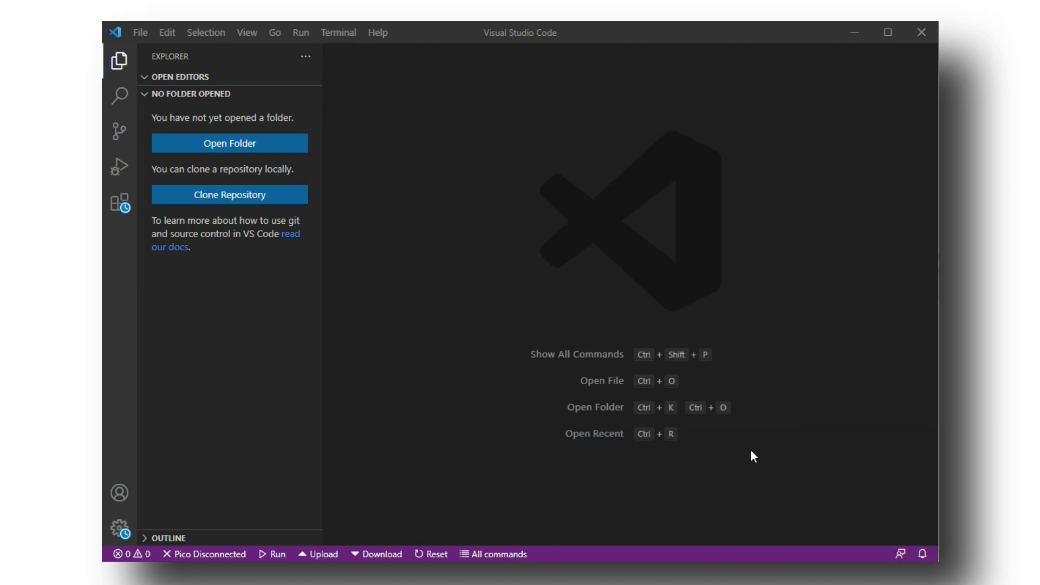
mouse_move(502, 402)
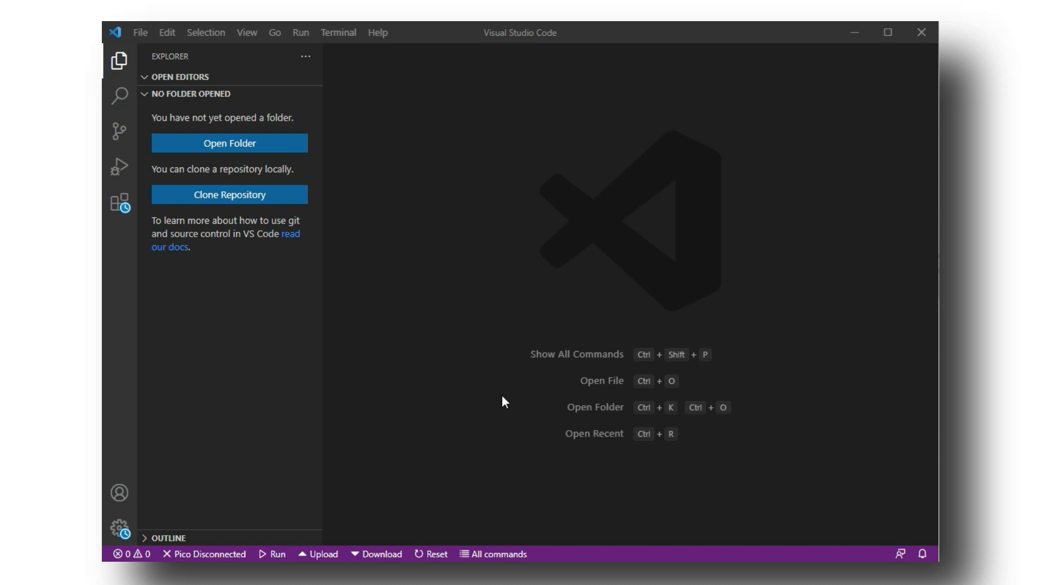
mouse_move(119, 168)
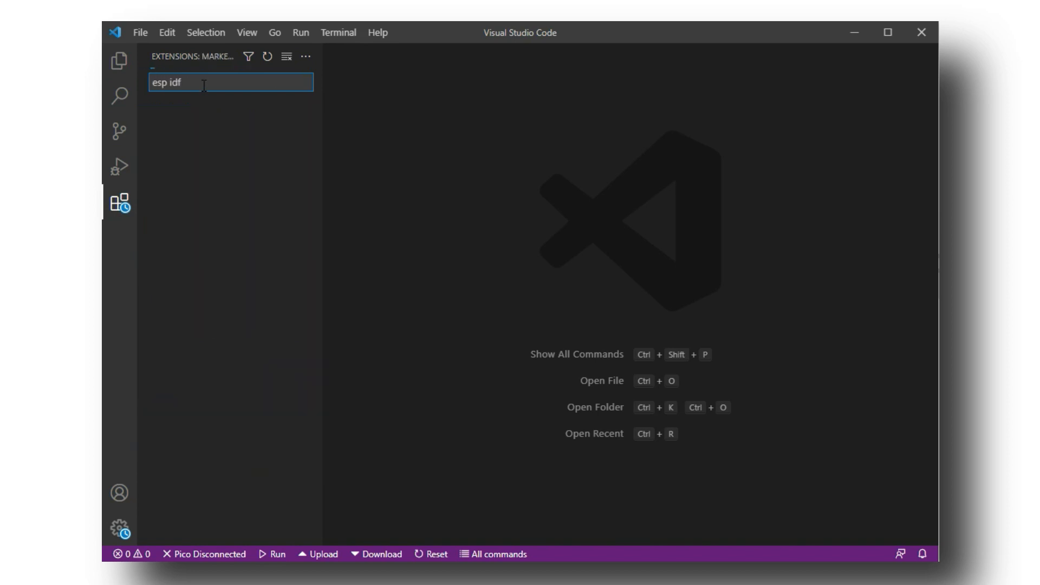
type("esp idf")
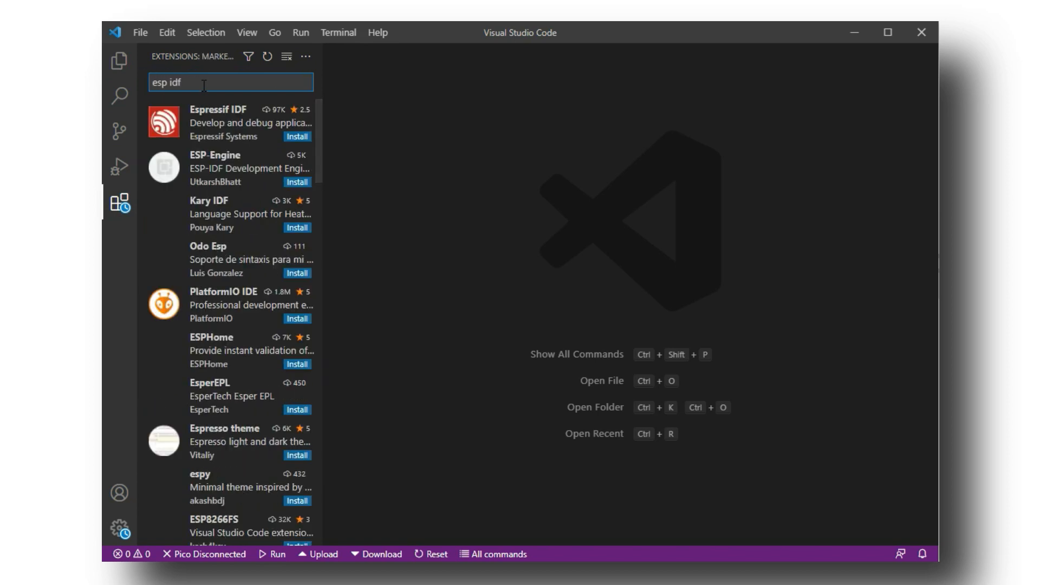
left_click(219, 122)
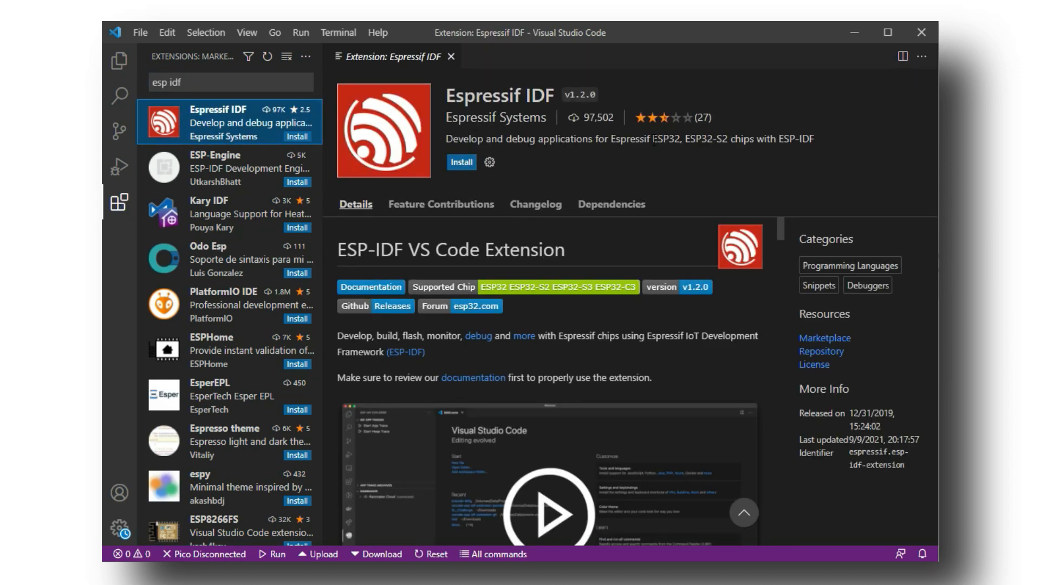
mouse_move(672, 167)
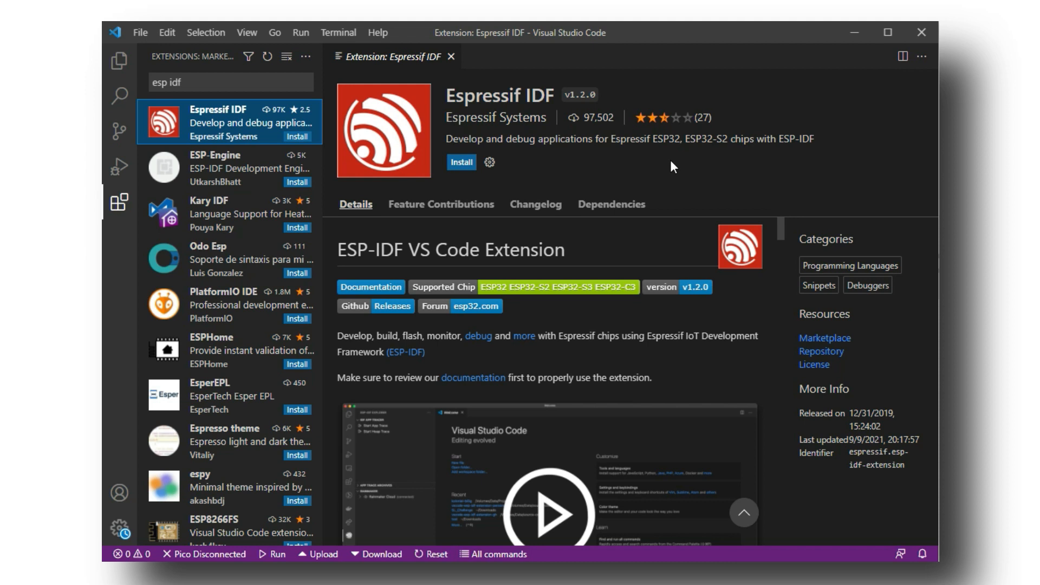
left_click(460, 161)
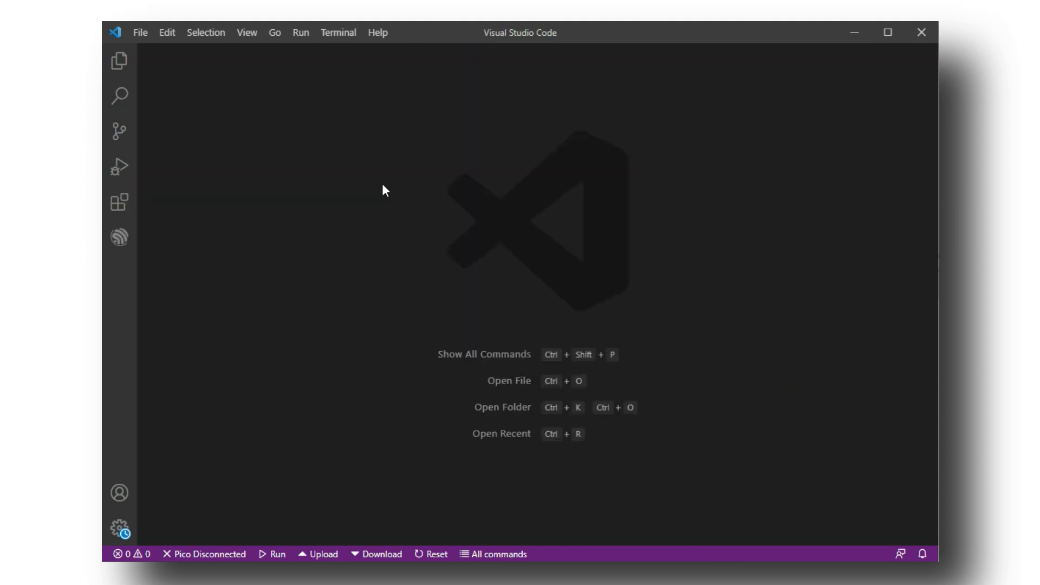
- Run 'ESP-IDF: Configure ESP-IDF extension' from the Command Palette via 'configure'
left_click(484, 354)
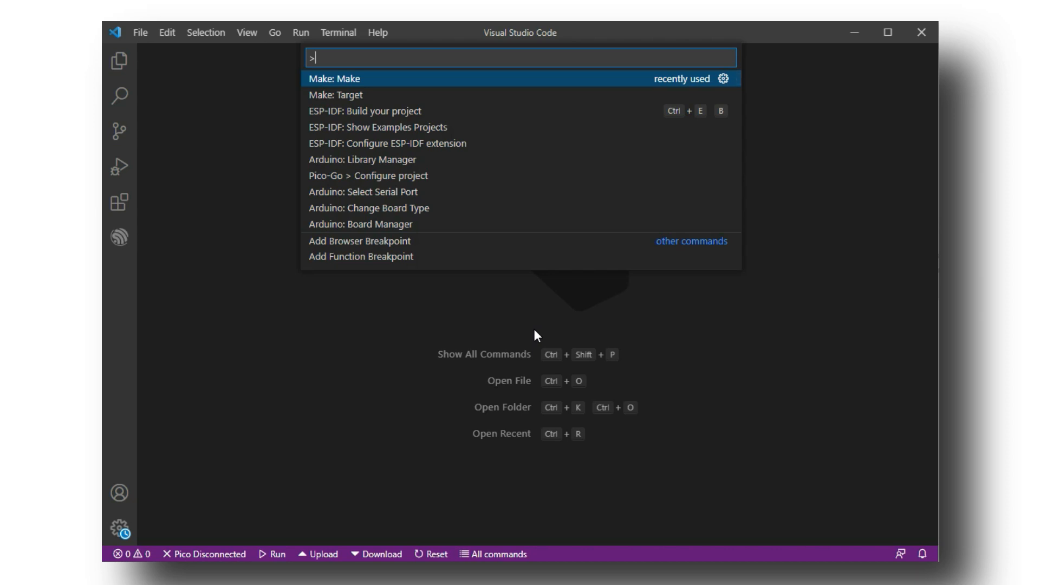
type("confi")
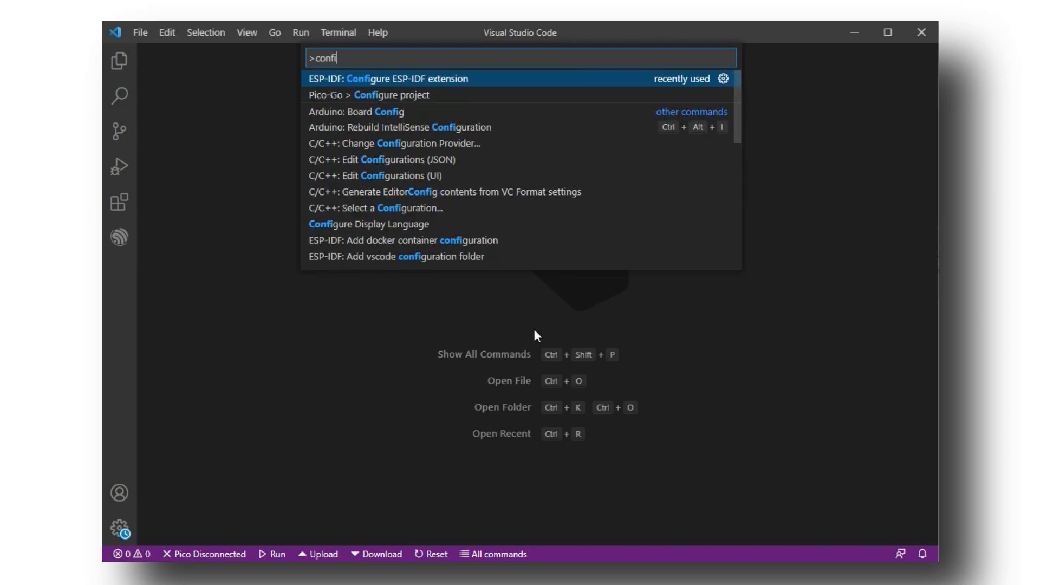
type("gure")
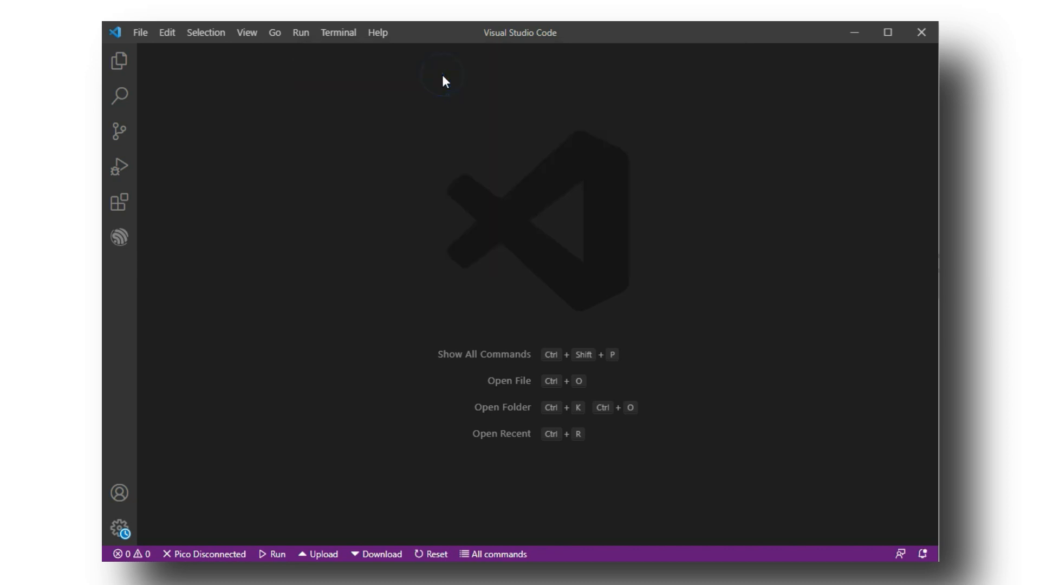
left_click(120, 237)
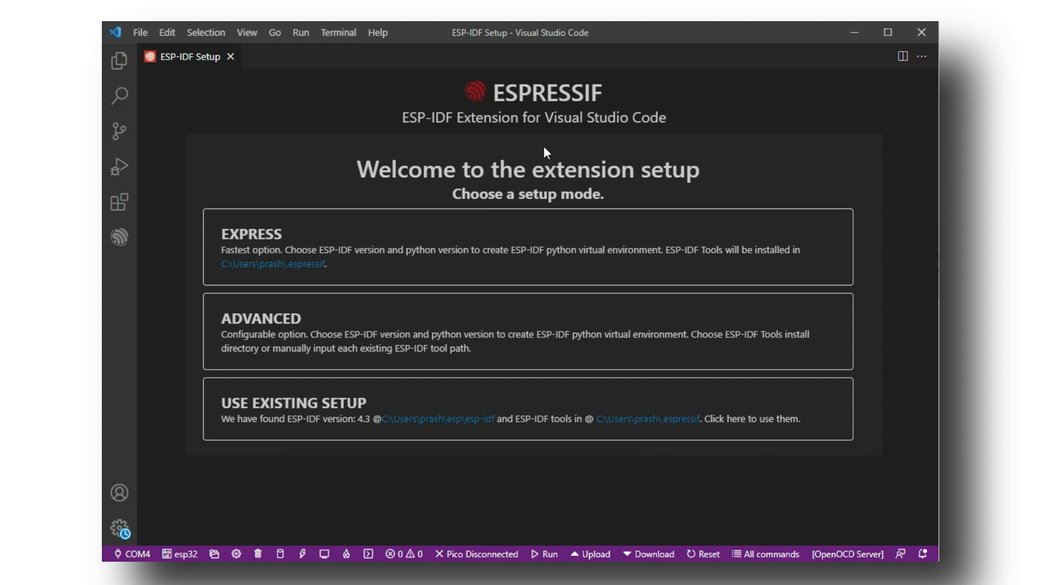
mouse_move(285, 319)
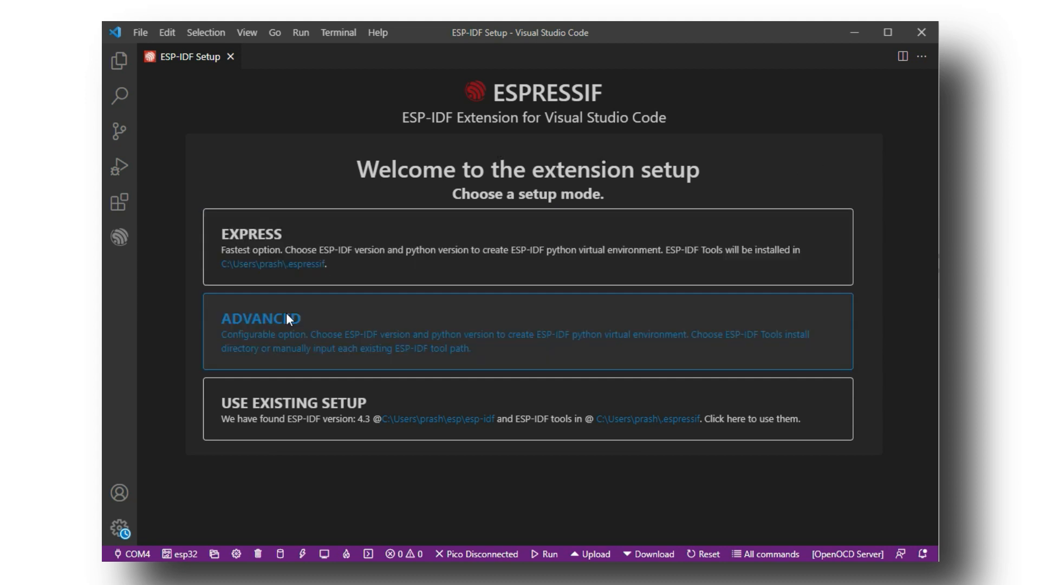
- Choose the EXPRESS setup mode offering ESP-IDF v4.3.1 from GitHub
left_click(435, 260)
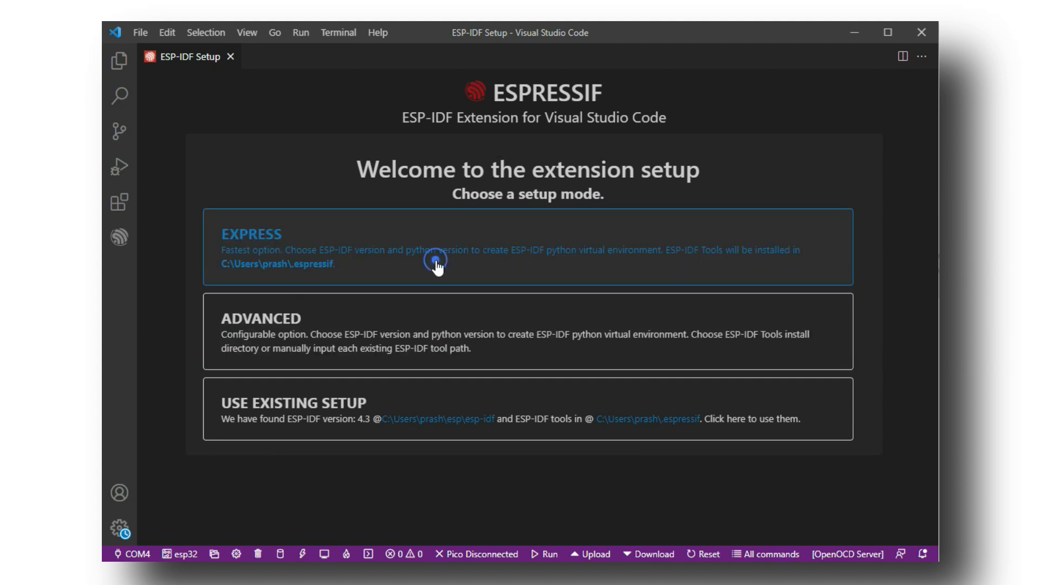
left_click(436, 259)
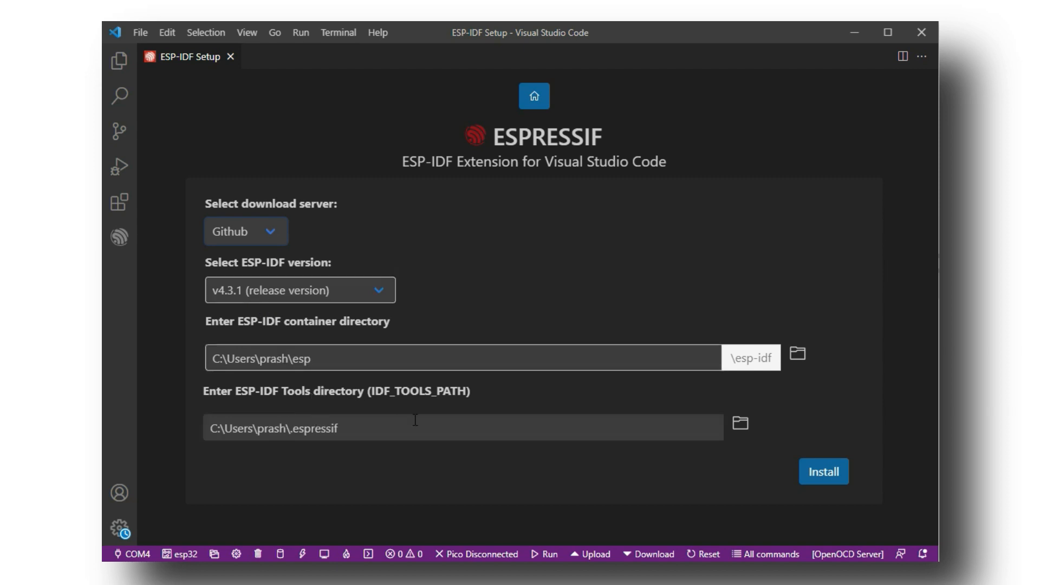
- Install ESP-IDF and its tools, then close the finished setup page
left_click(822, 472)
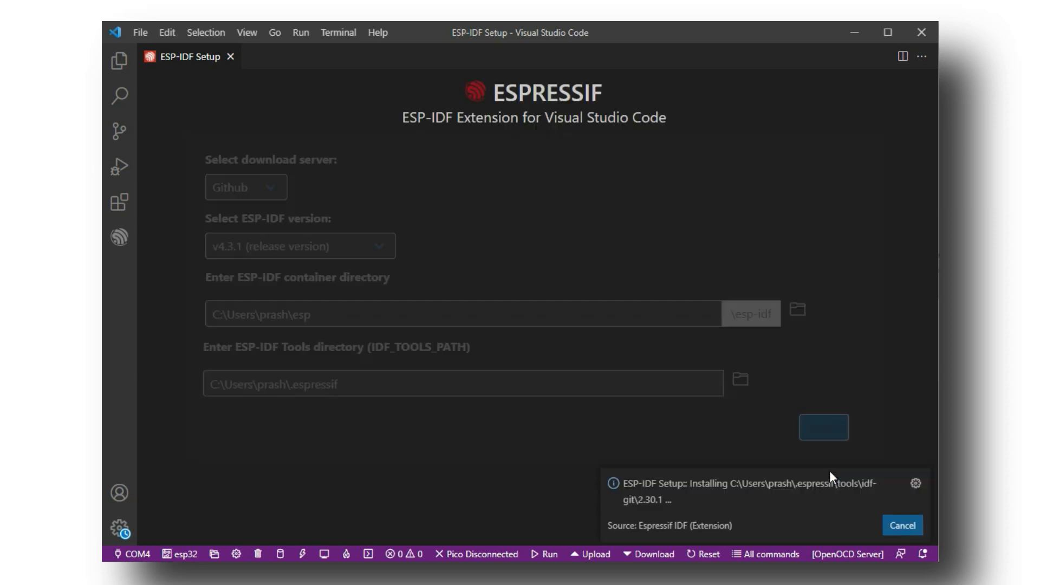
left_click(824, 427)
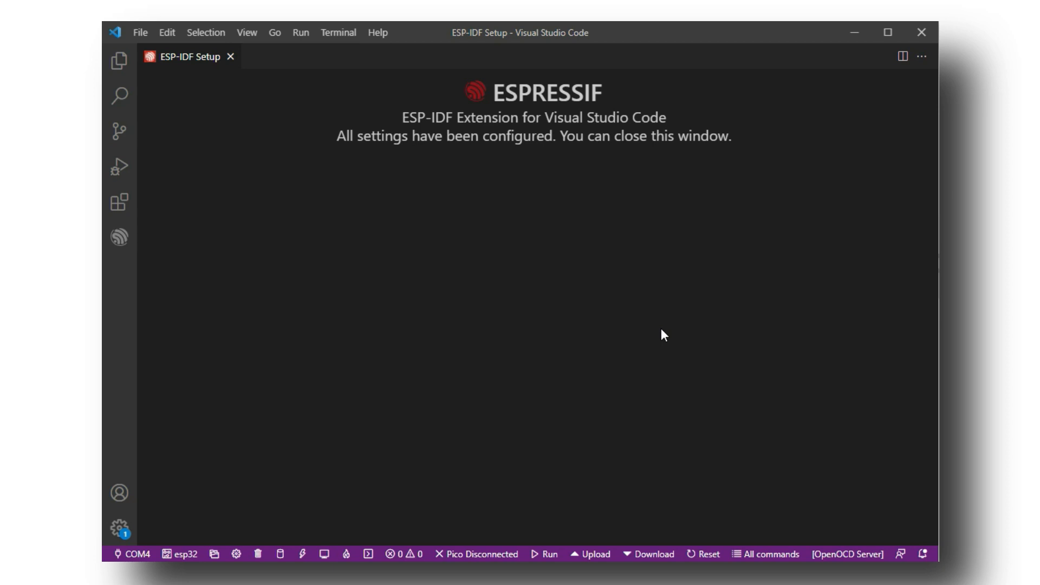
mouse_move(632, 181)
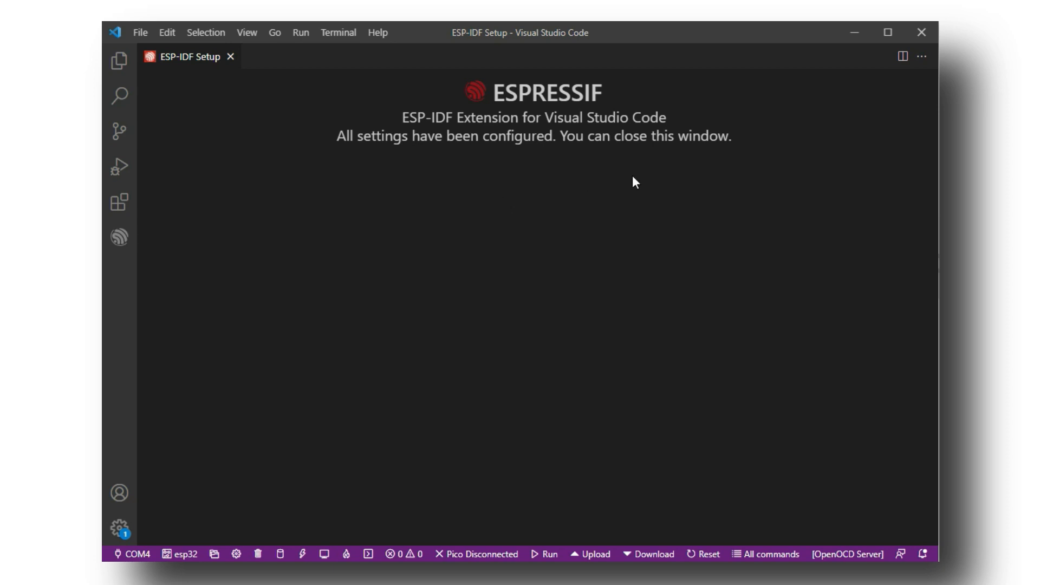
left_click(231, 56)
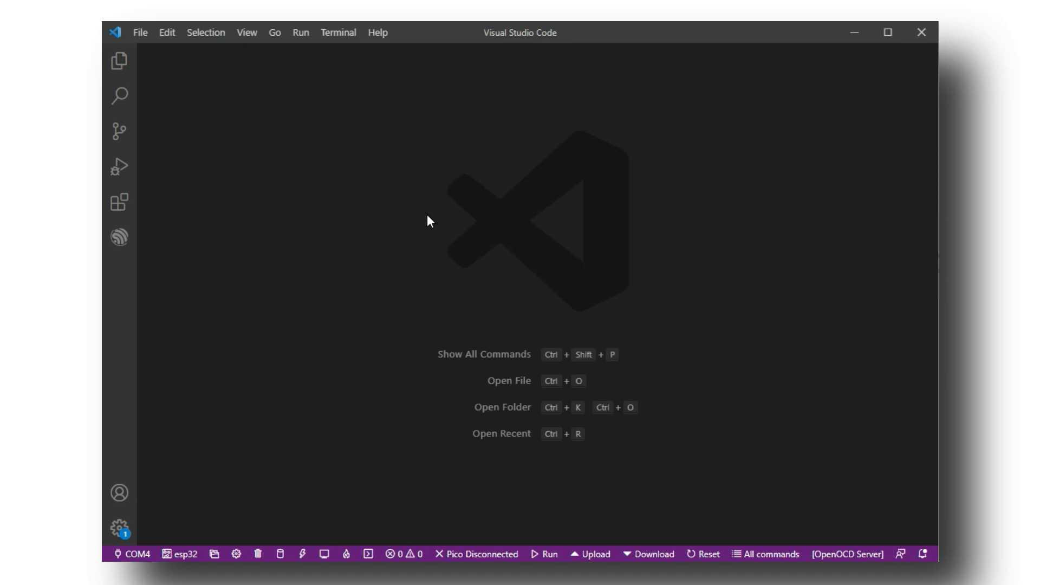
- Run 'ESP-IDF: Show Examples Projects' and use the current ESP-IDF framework
key("ctrl+shift+p")
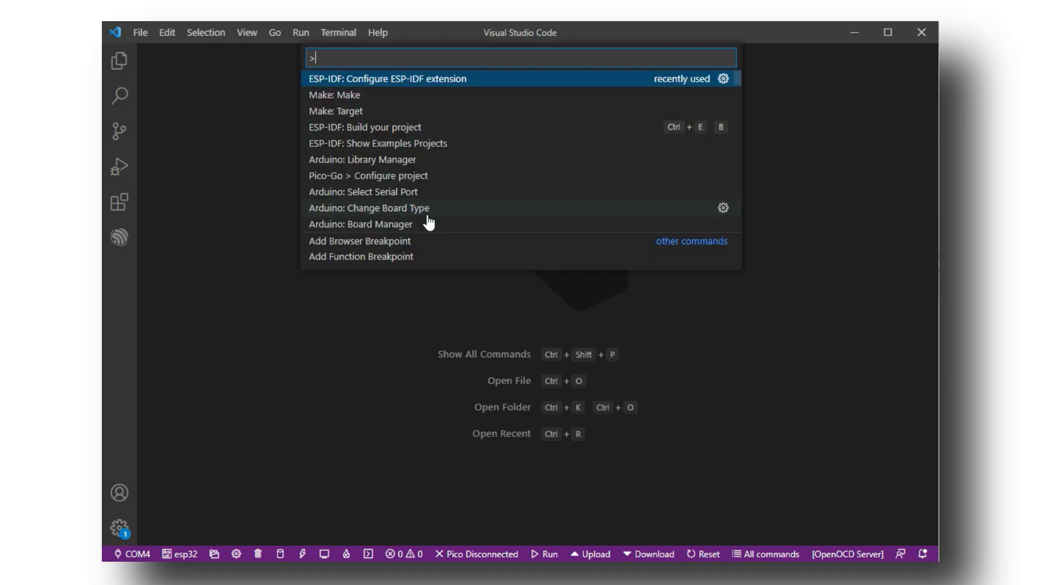
type("e")
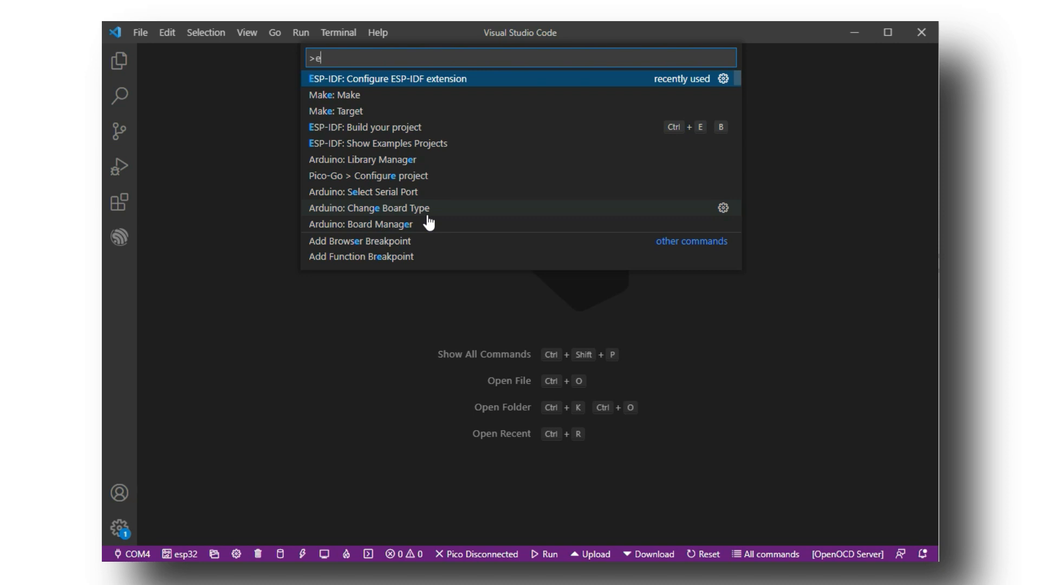
type("xample")
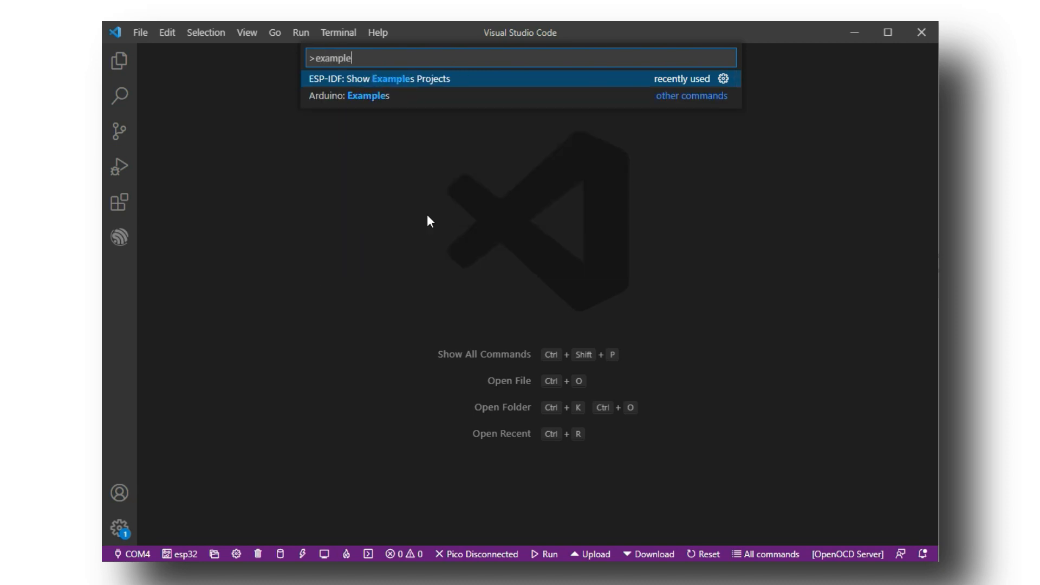
type("s")
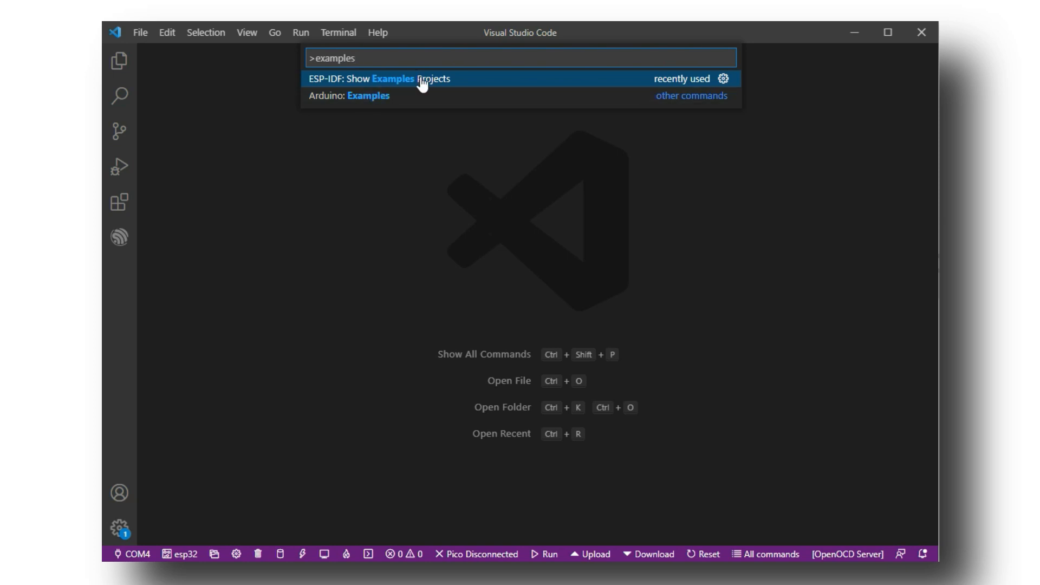
left_click(418, 78)
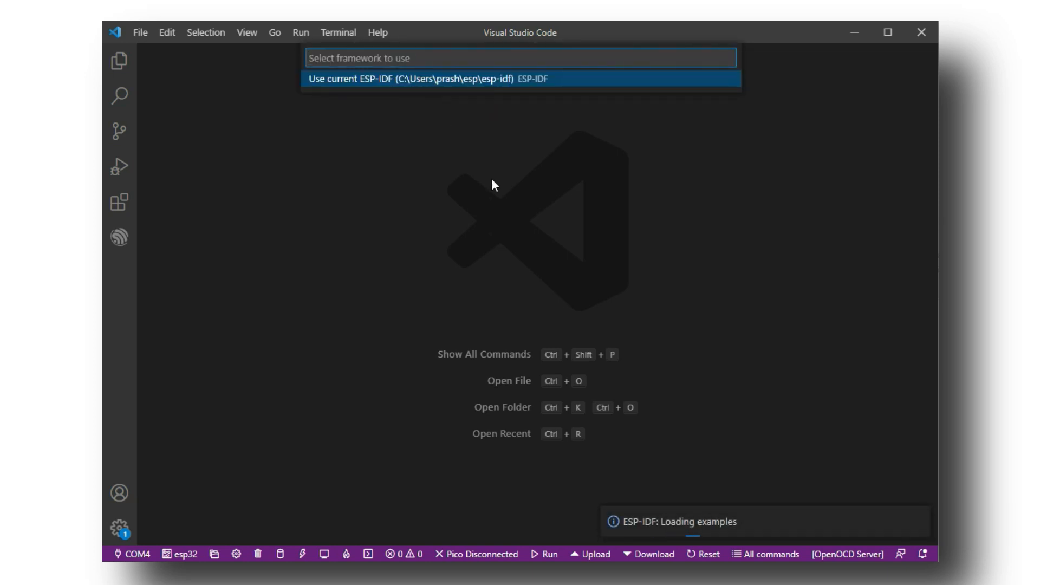
left_click(518, 78)
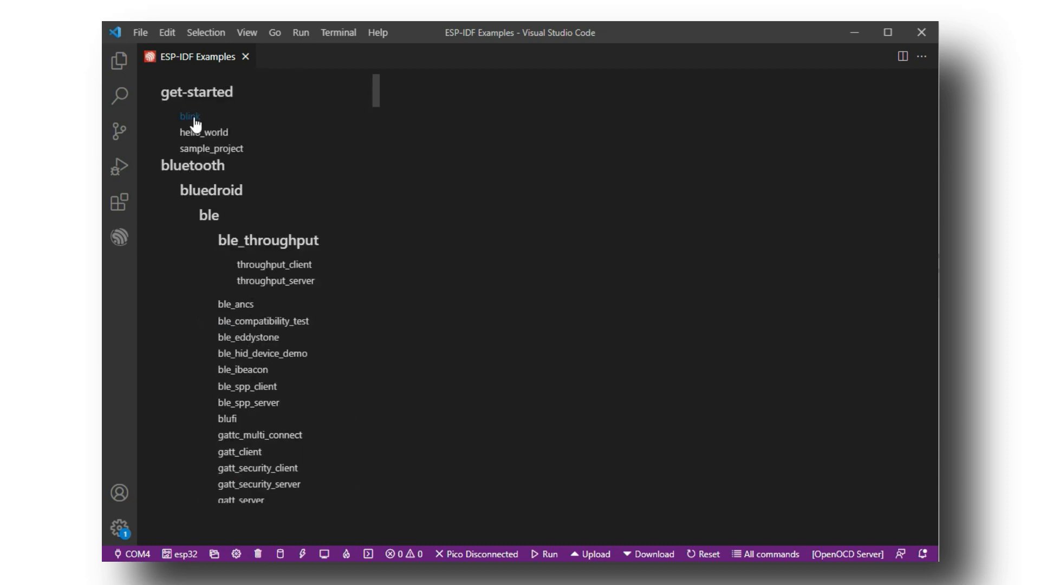
- Select the blink example under get-started and create a new project from it
left_click(194, 120)
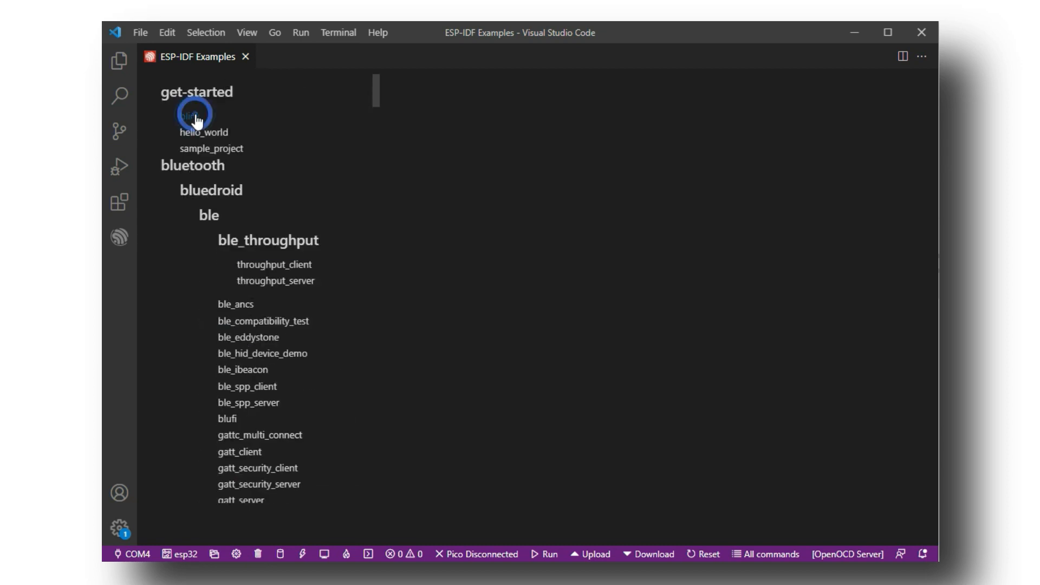
left_click(193, 116)
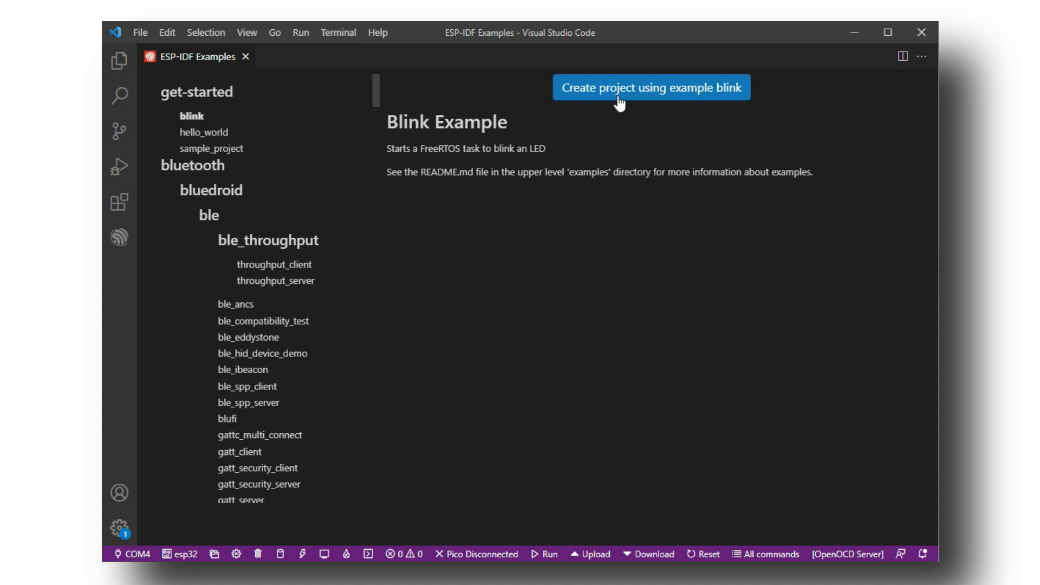
mouse_move(722, 143)
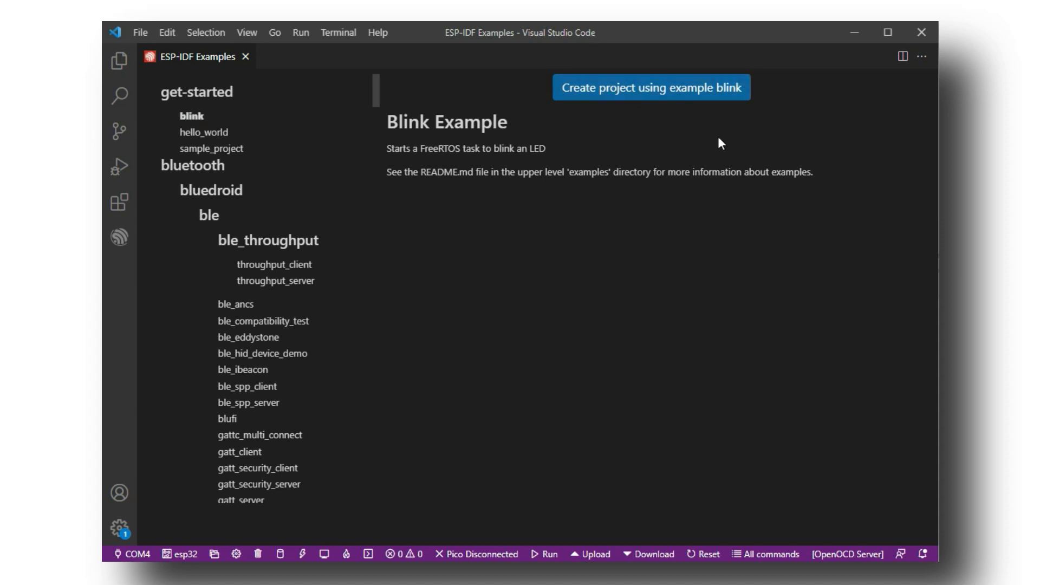
mouse_move(676, 98)
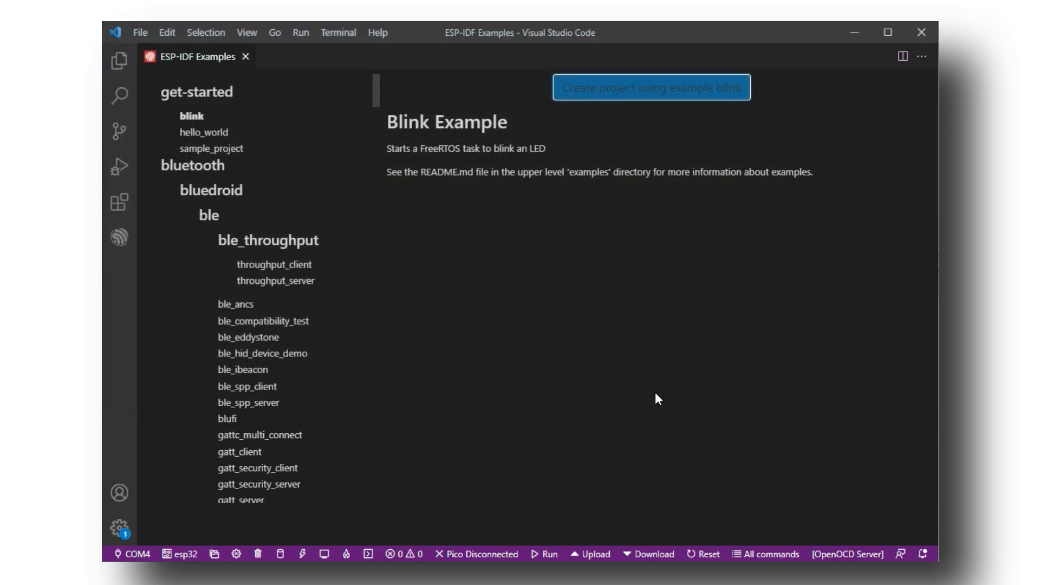
left_click(651, 88)
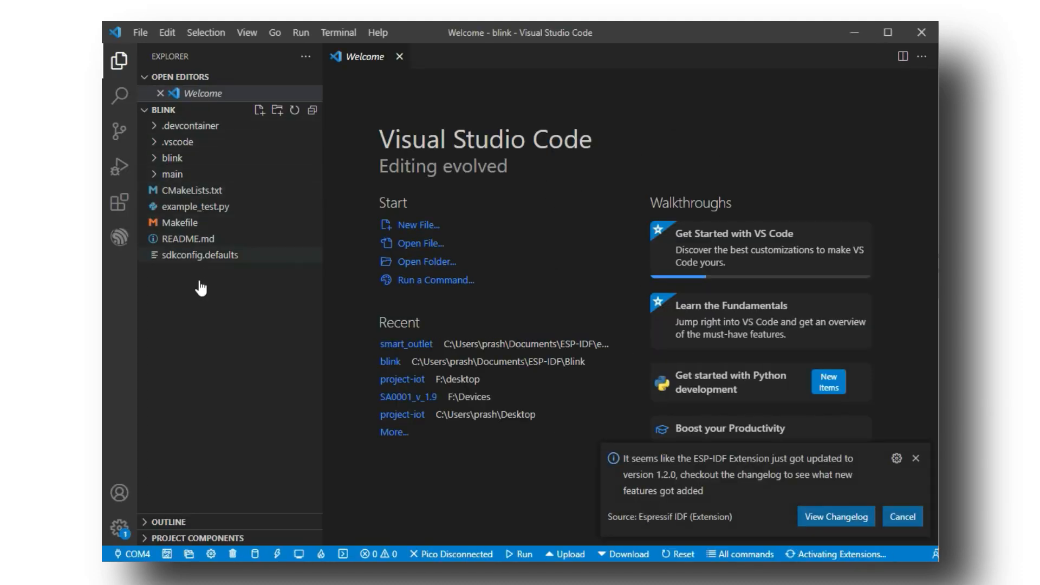
- Expand main to view blink.c, then open Kconfig.projbuild
left_click(172, 174)
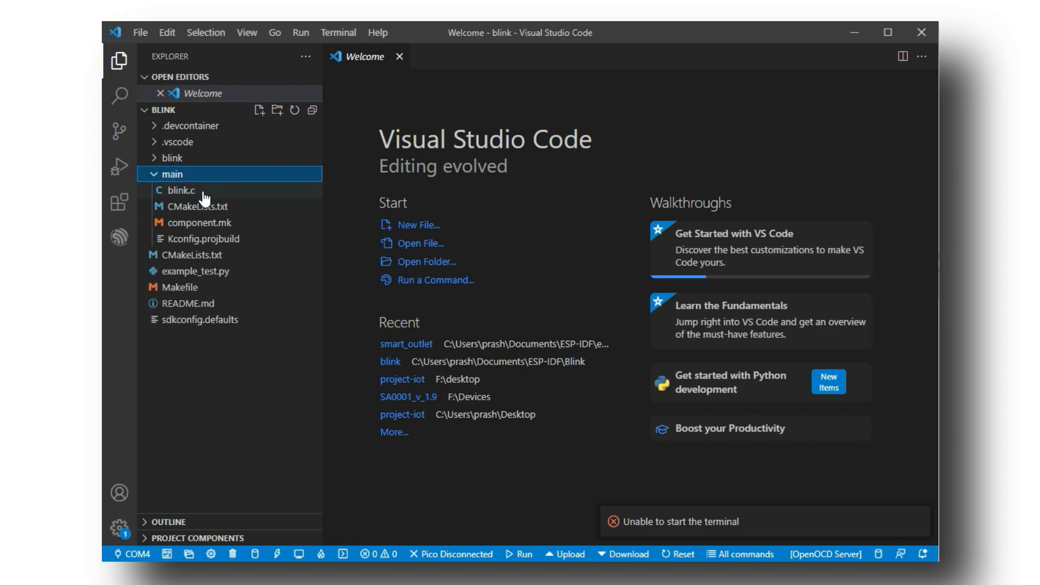
left_click(178, 189)
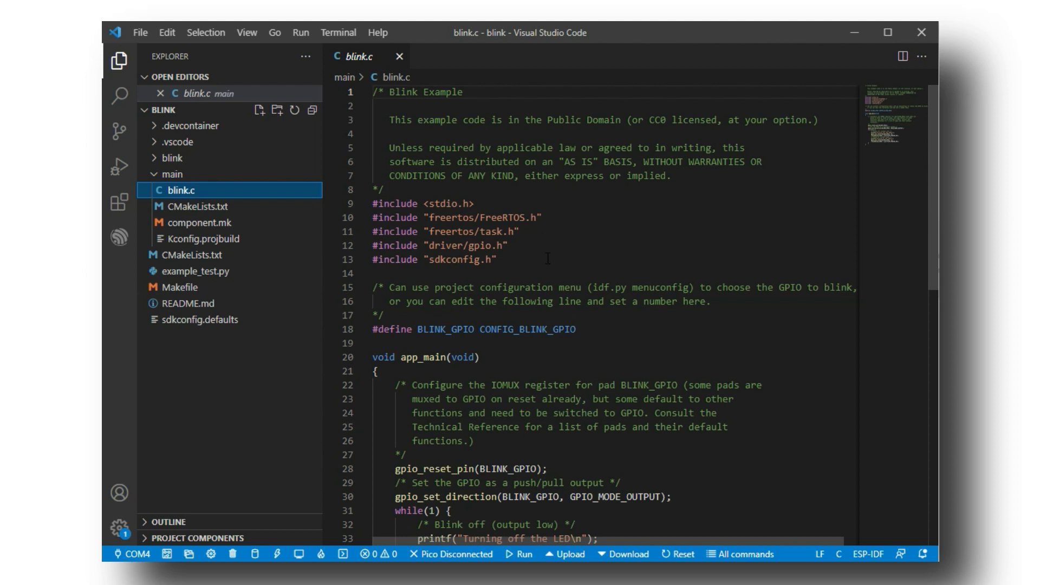
left_click(197, 239)
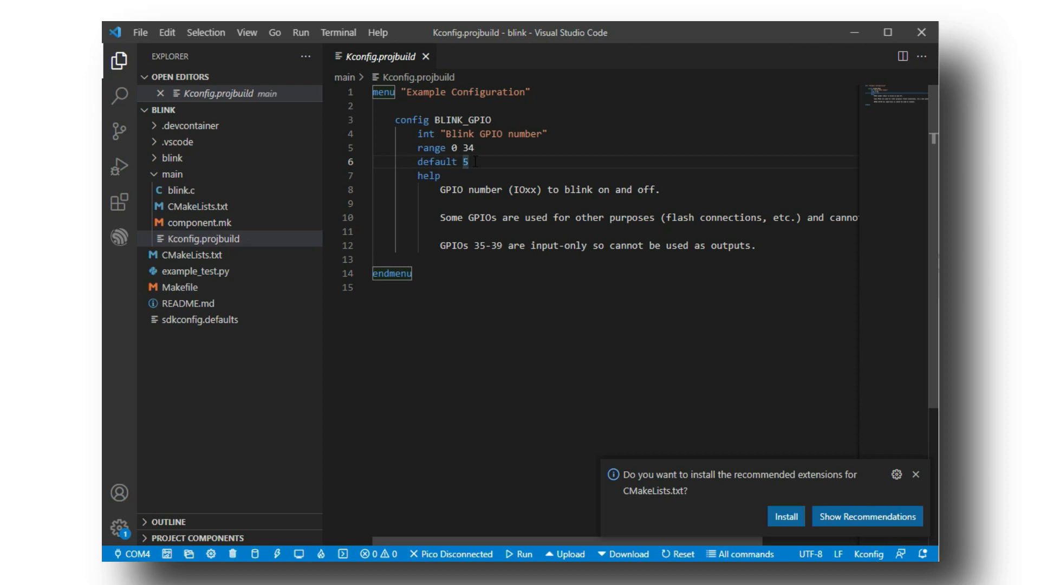
- Set the blink GPIO default to 4 in Kconfig.projbuild and save
type("4")
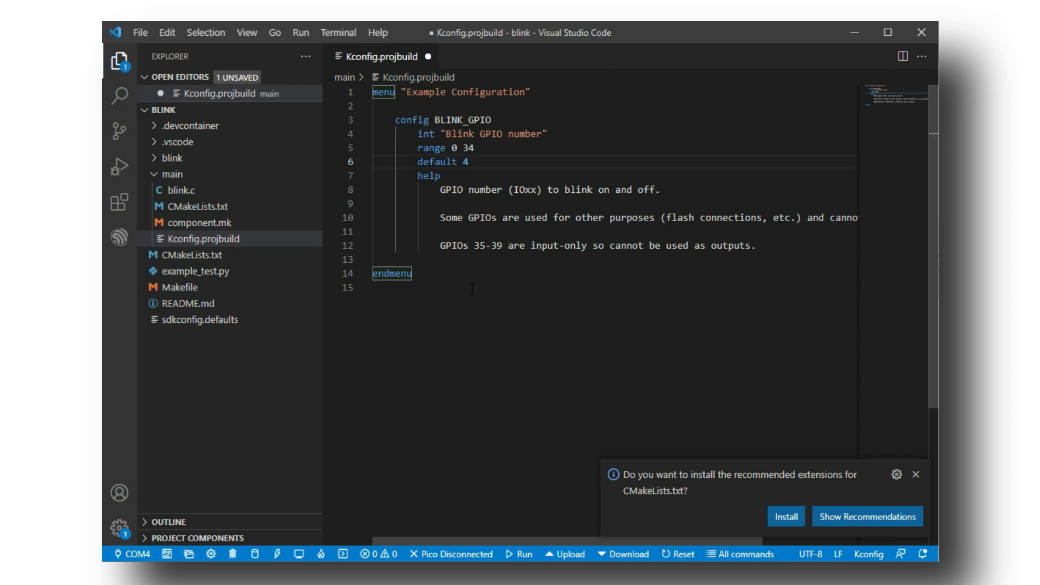
key("ctrl+s")
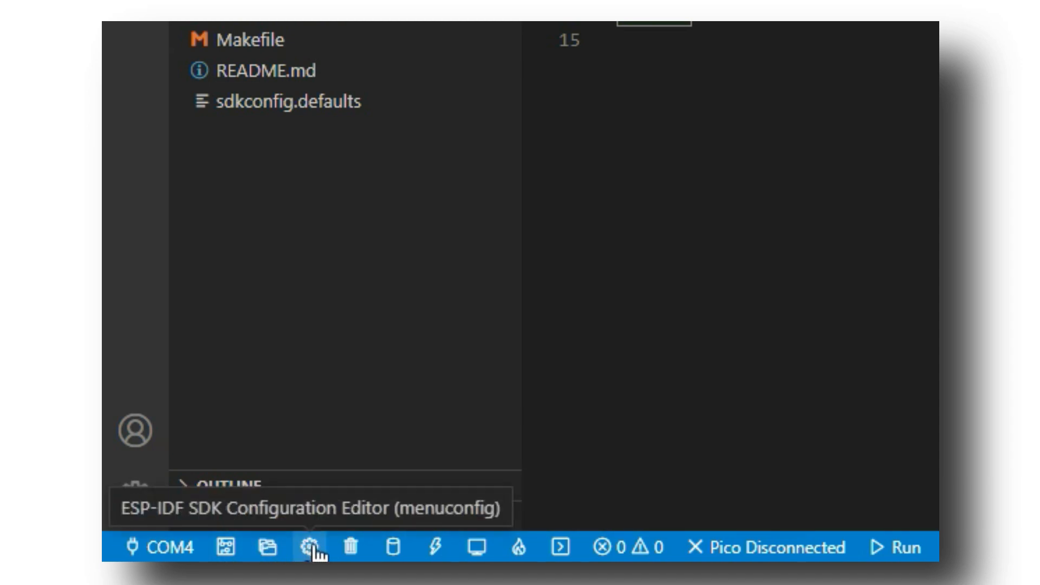
mouse_move(344, 548)
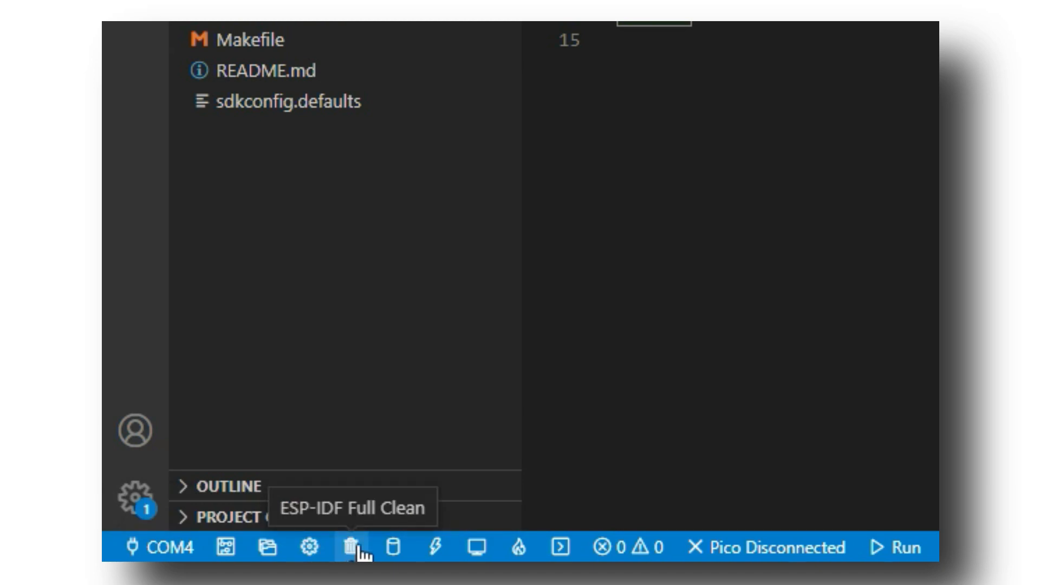
mouse_move(390, 548)
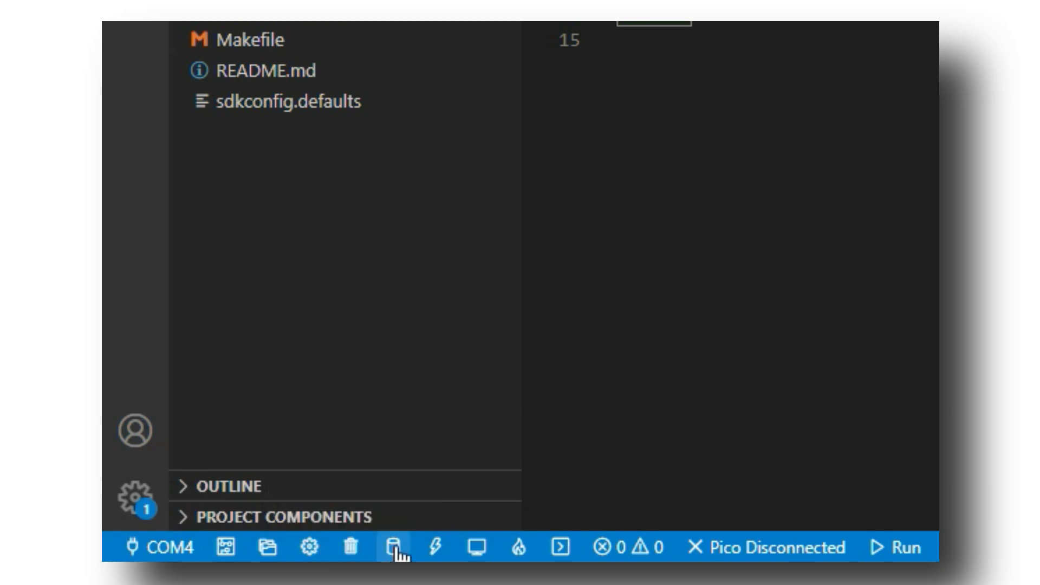
mouse_move(397, 549)
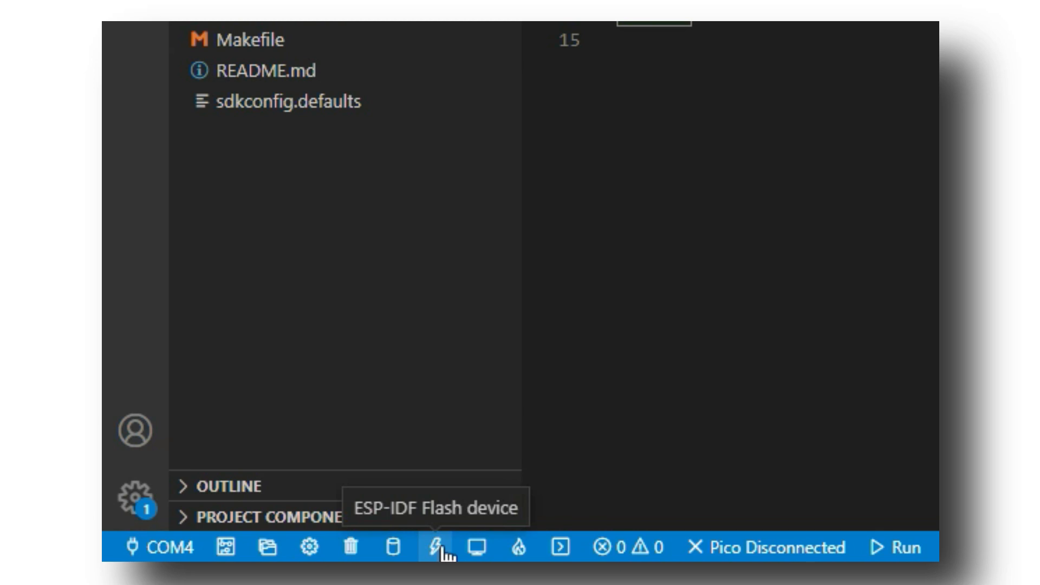
mouse_move(477, 549)
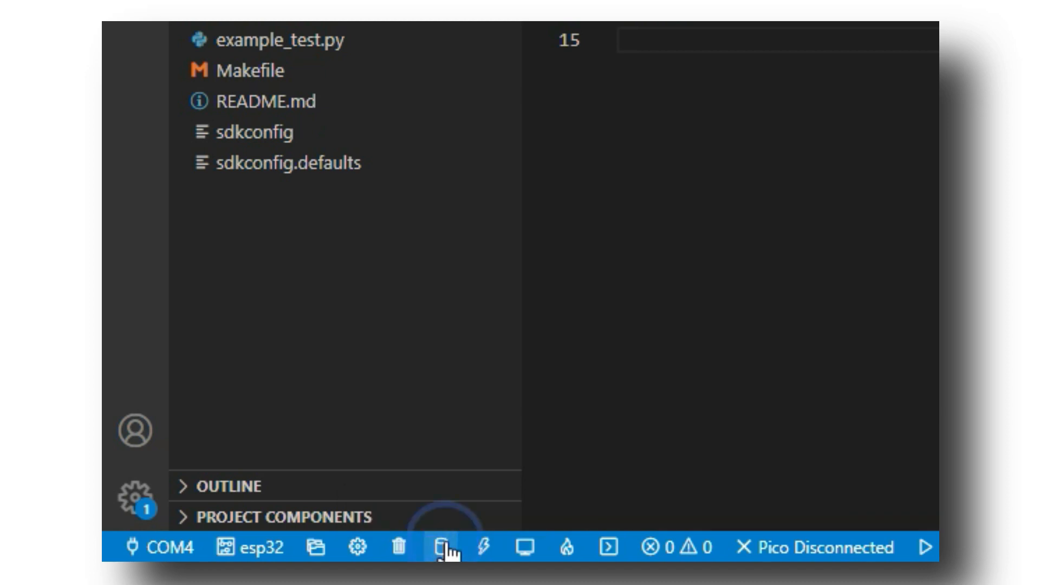
- Build the blink project for esp32 from the status bar
left_click(441, 548)
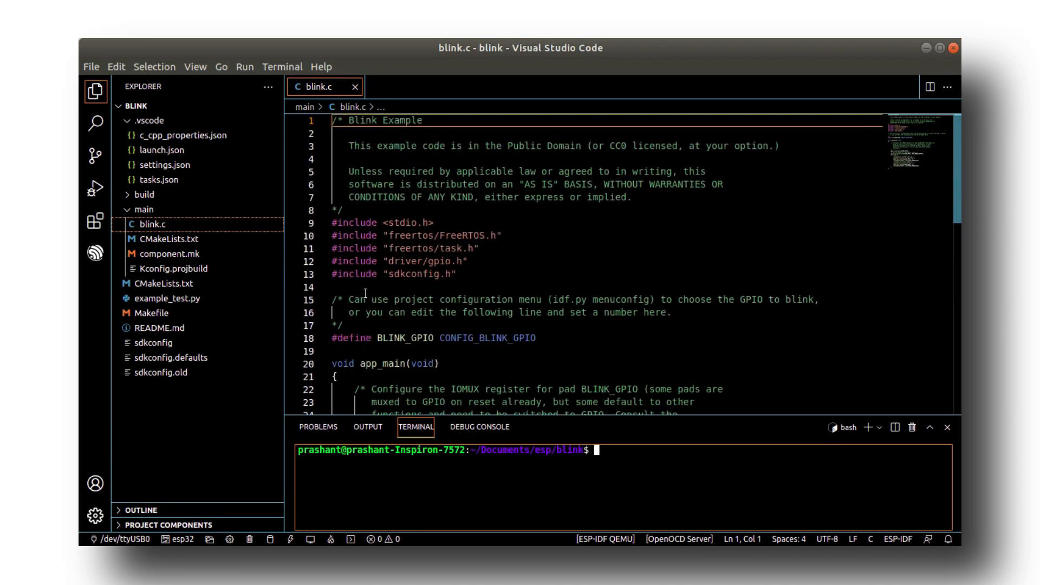
mouse_move(273, 539)
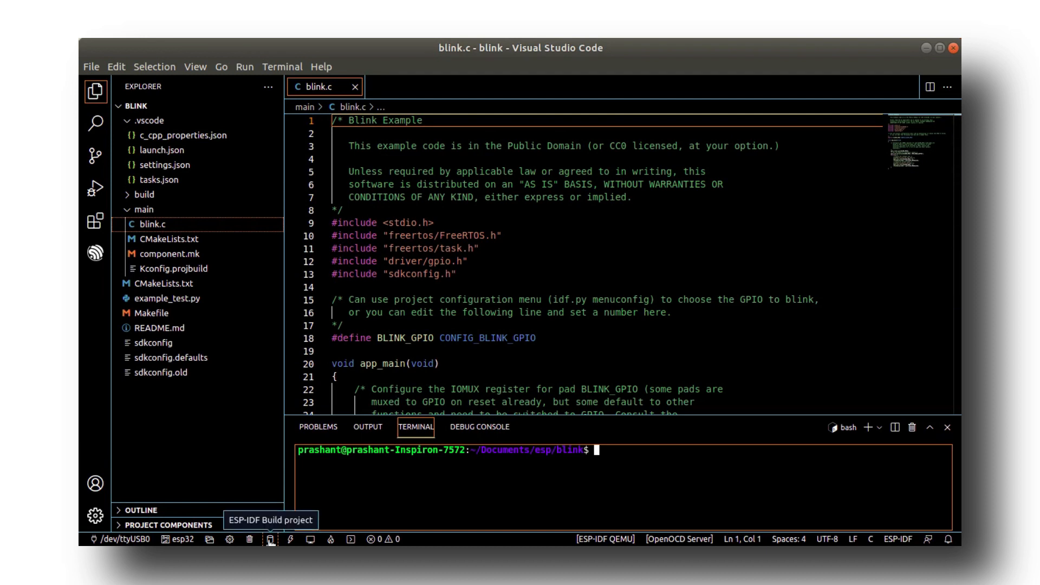
- Build the blink project from the ESP-IDF status bar
left_click(270, 538)
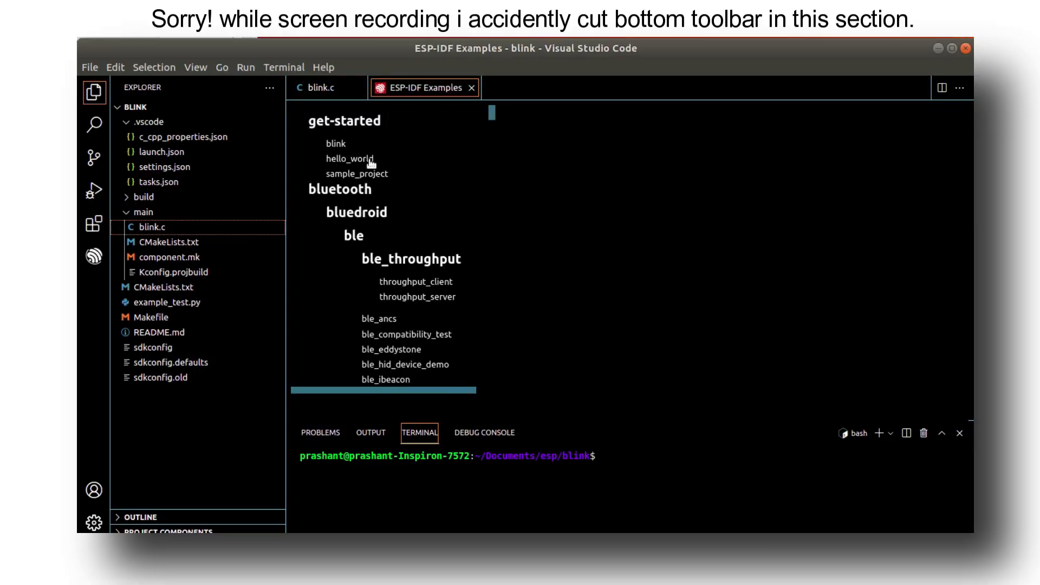
- Create a new project from the hello_world example in the ESP-IDF Examples catalogue
left_click(350, 158)
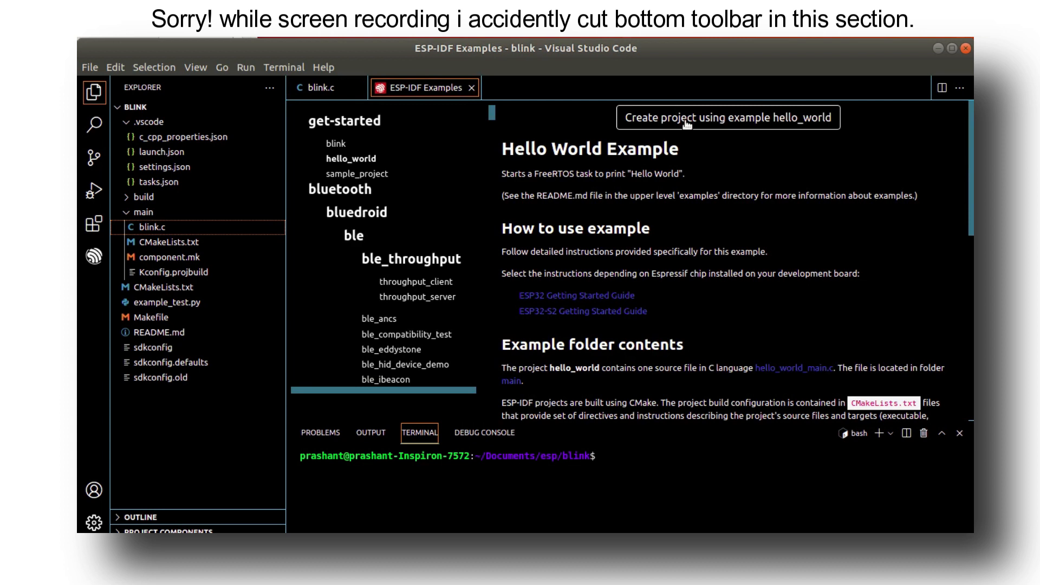
left_click(729, 117)
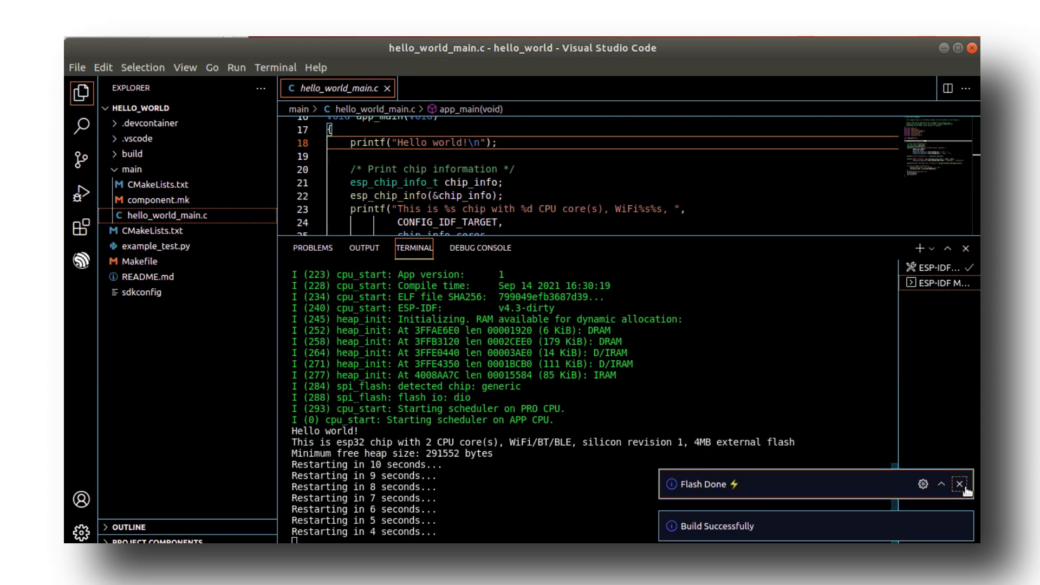
- Dismiss the Flash Done notice and highlight the 'Hello world!' line in the monitor output
left_click(961, 484)
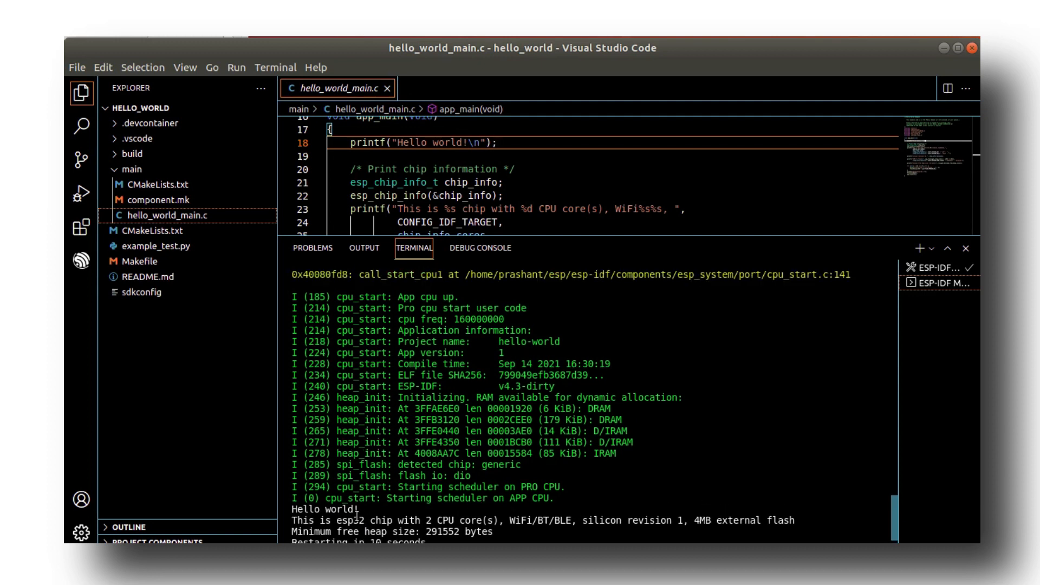
double_click(325, 509)
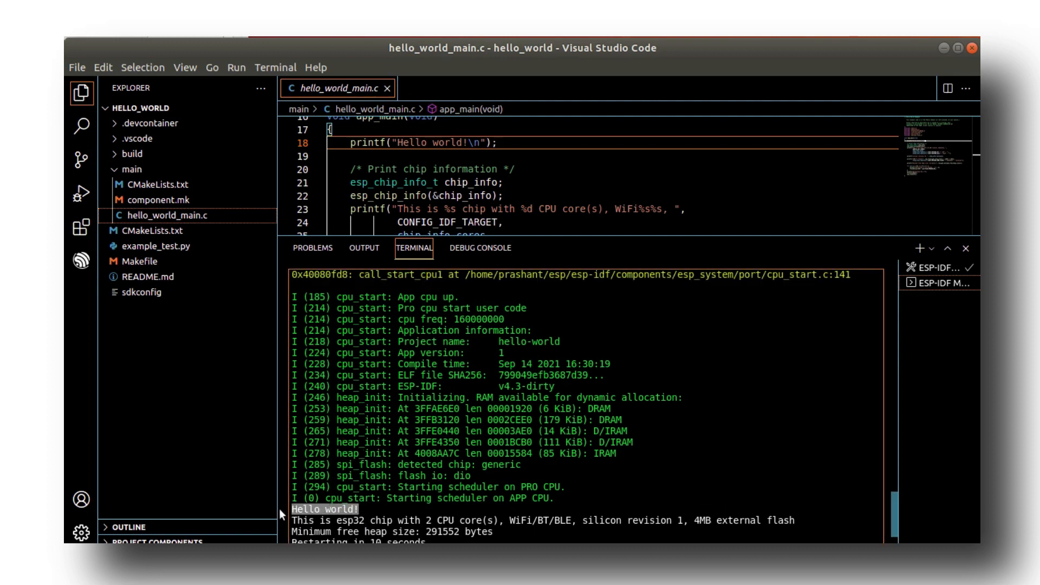